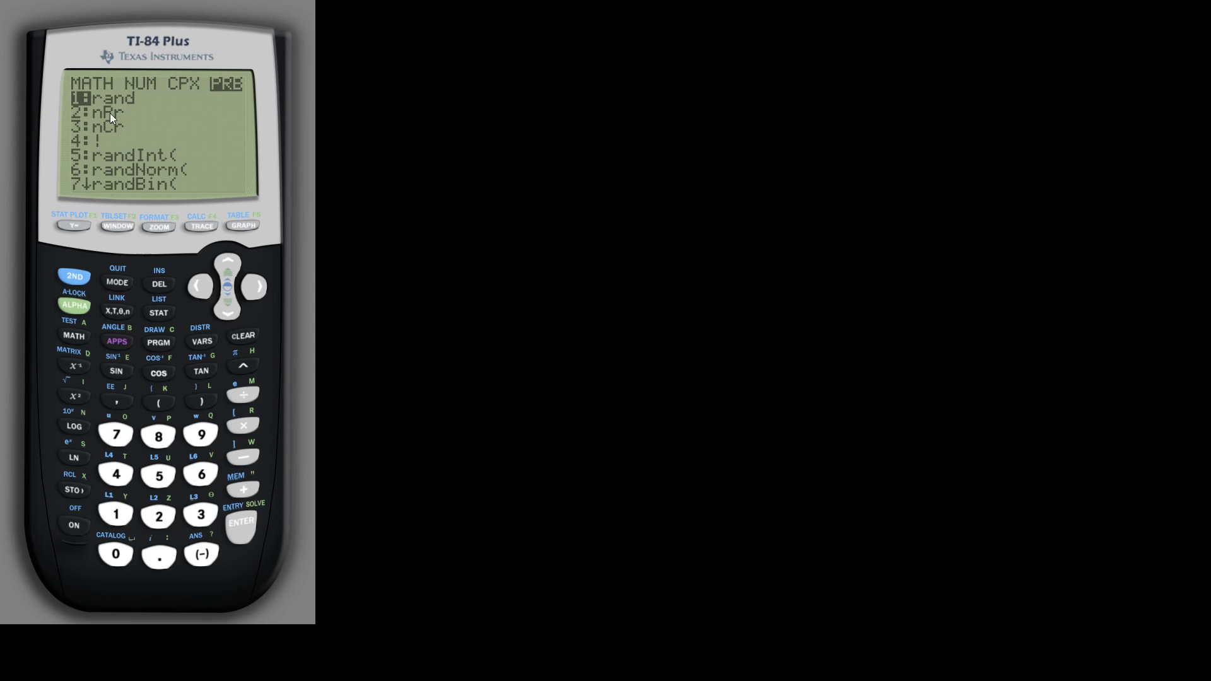
mouse_move(111, 137)
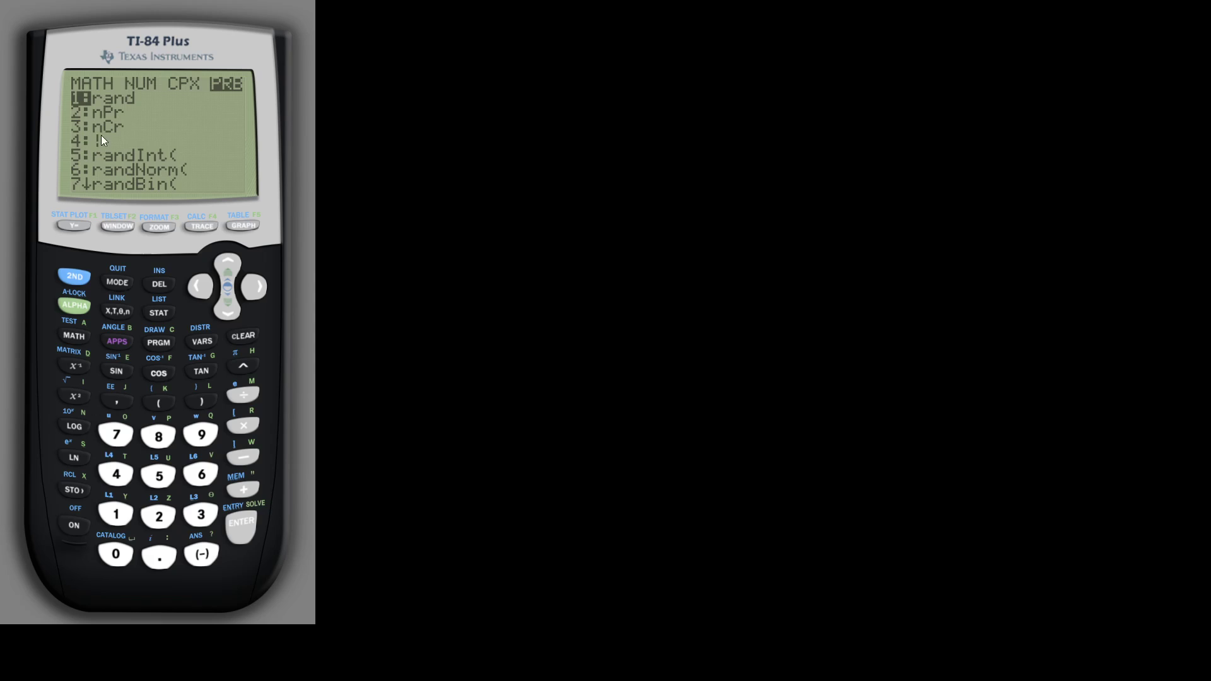
mouse_move(102, 146)
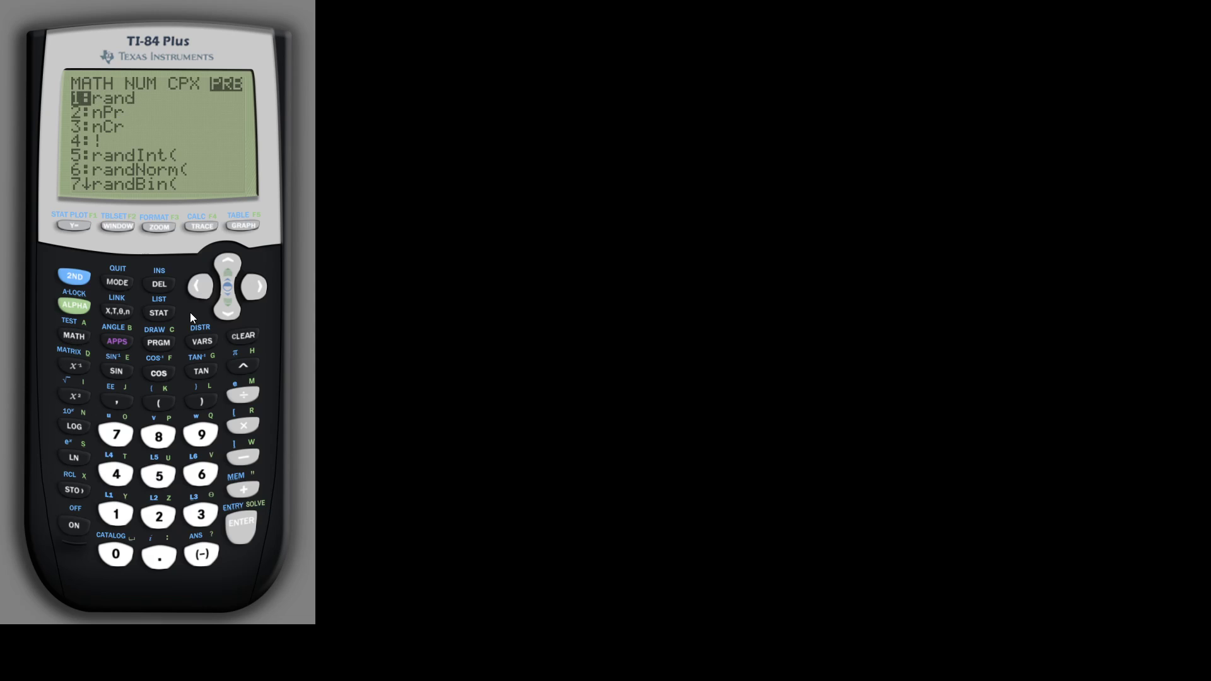
Step: Move from the PRB list back to the MATH list showing ▶Frac, ▶Dec and root functions
click(115, 474)
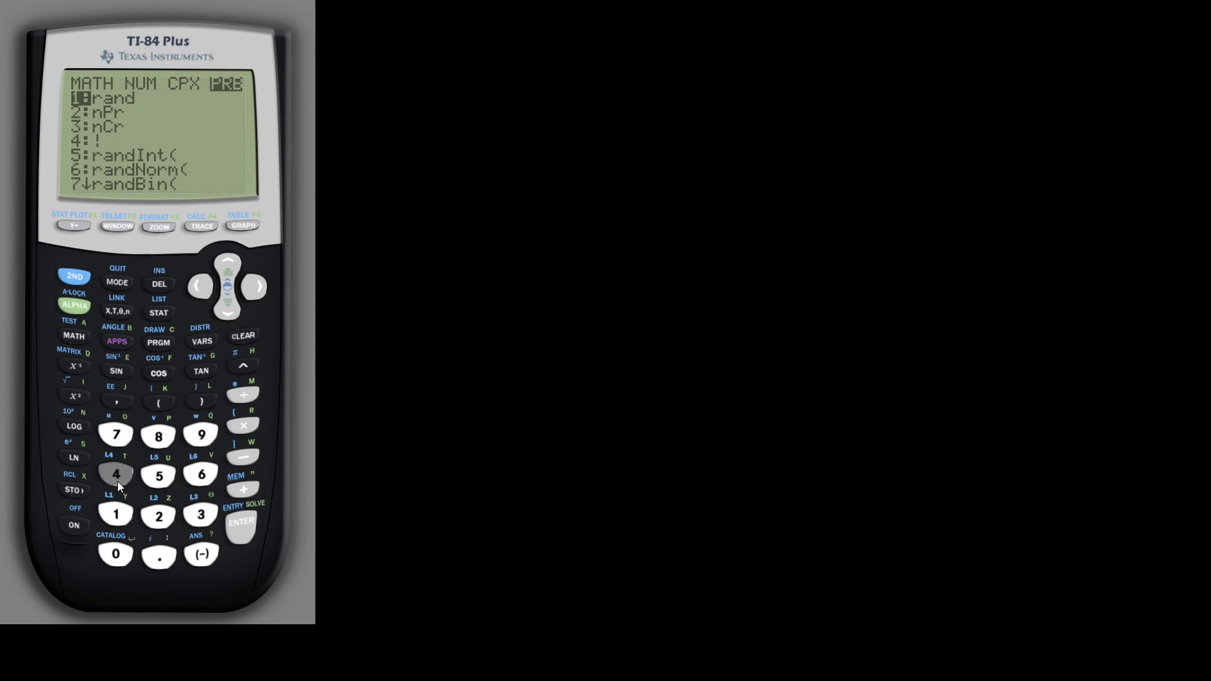
click(199, 288)
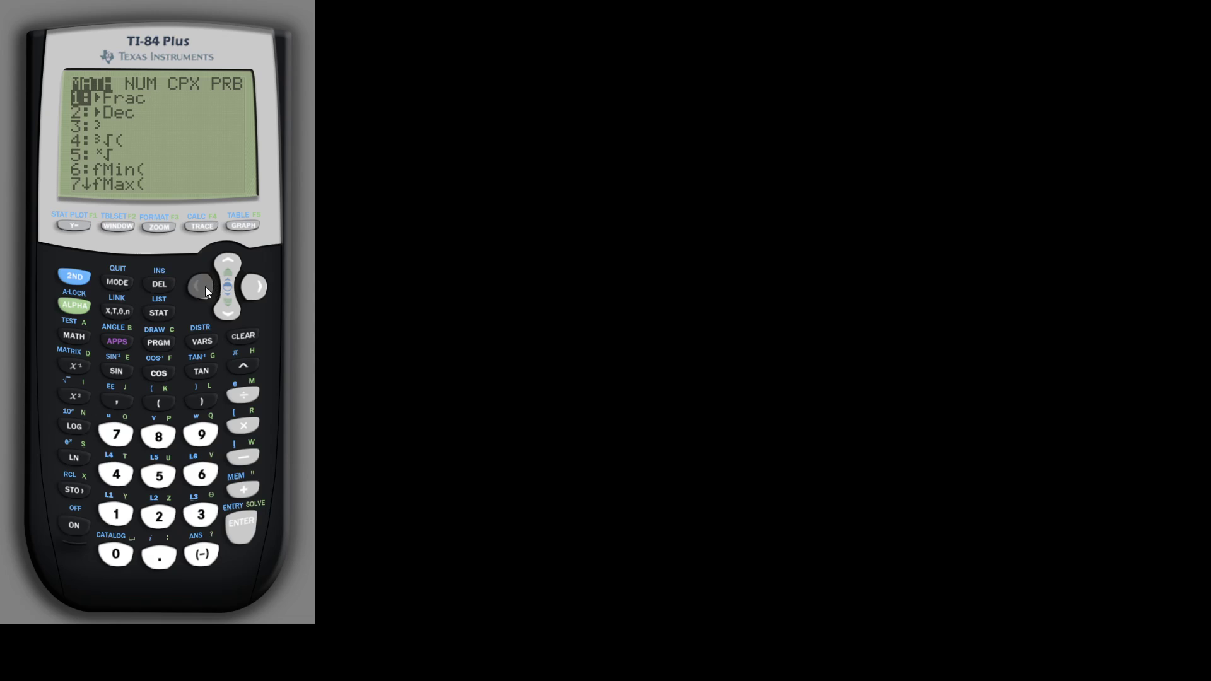
Step: Wrap back to the PRB list with rand, nPr, nCr and factorial
click(256, 287)
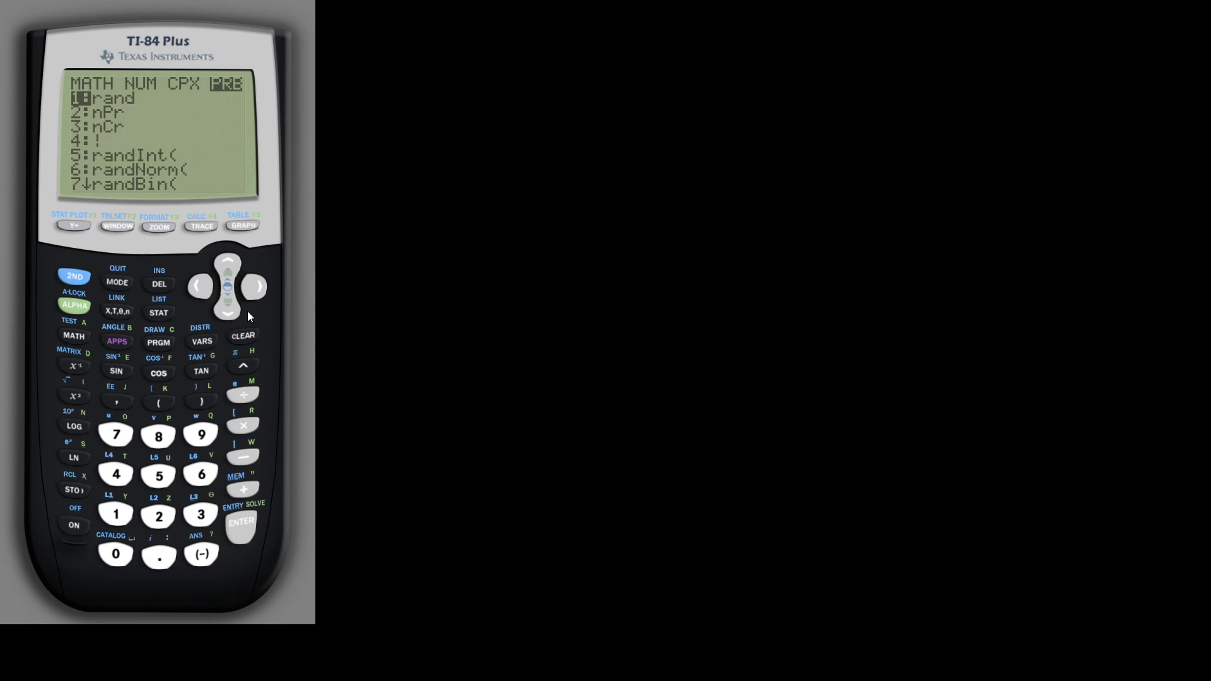